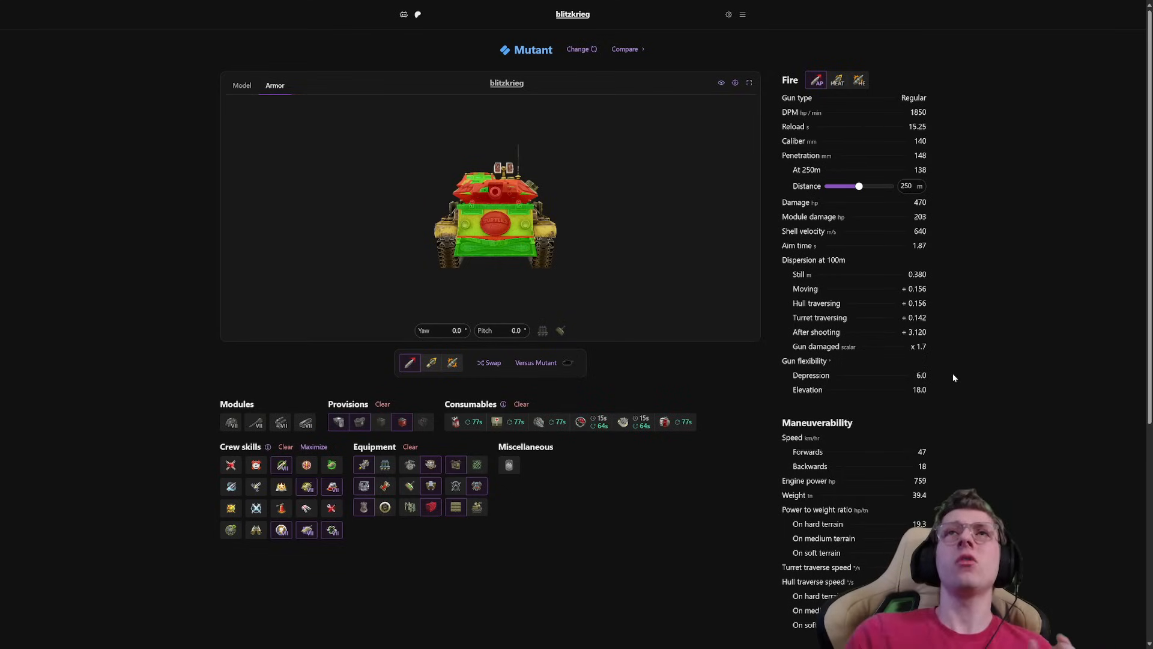
- Fit the equipment item so penetration rises to 155, DPM drops to 1720 and reload becomes 16.39 s
click(748, 83)
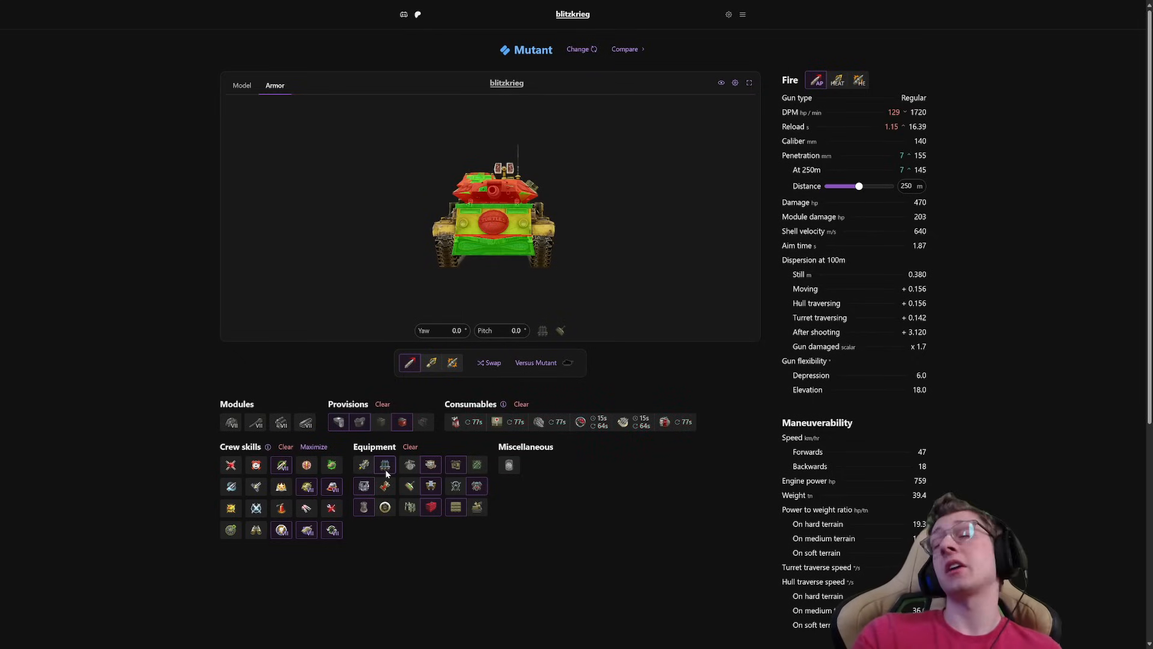
mouse_move(335, 499)
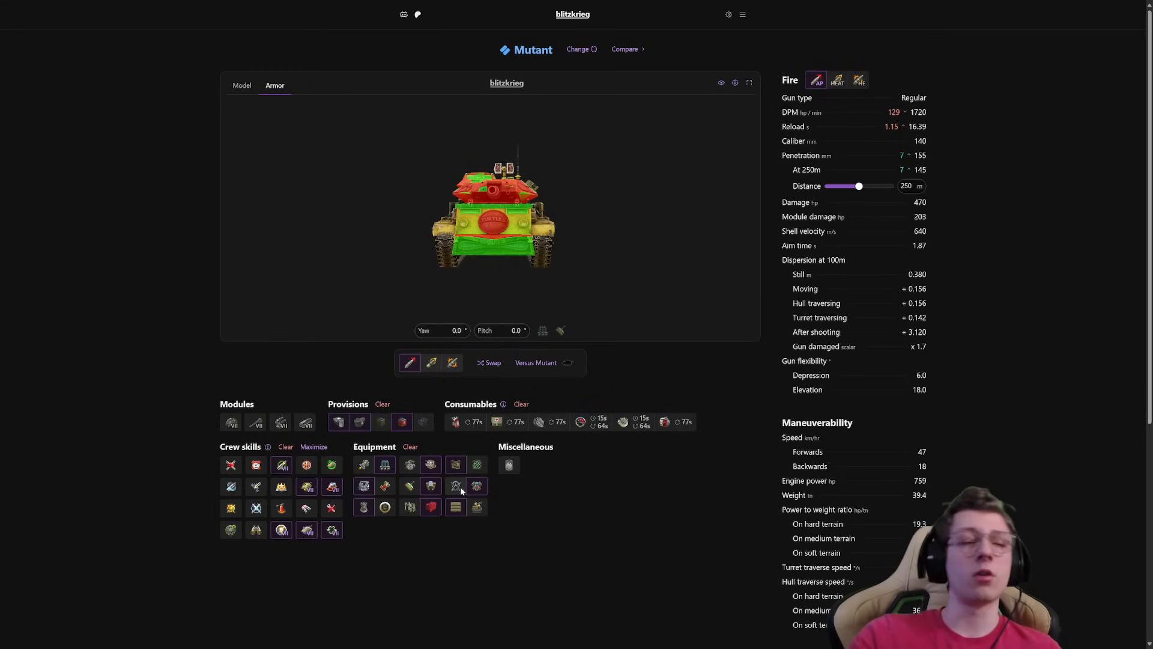
mouse_move(615, 525)
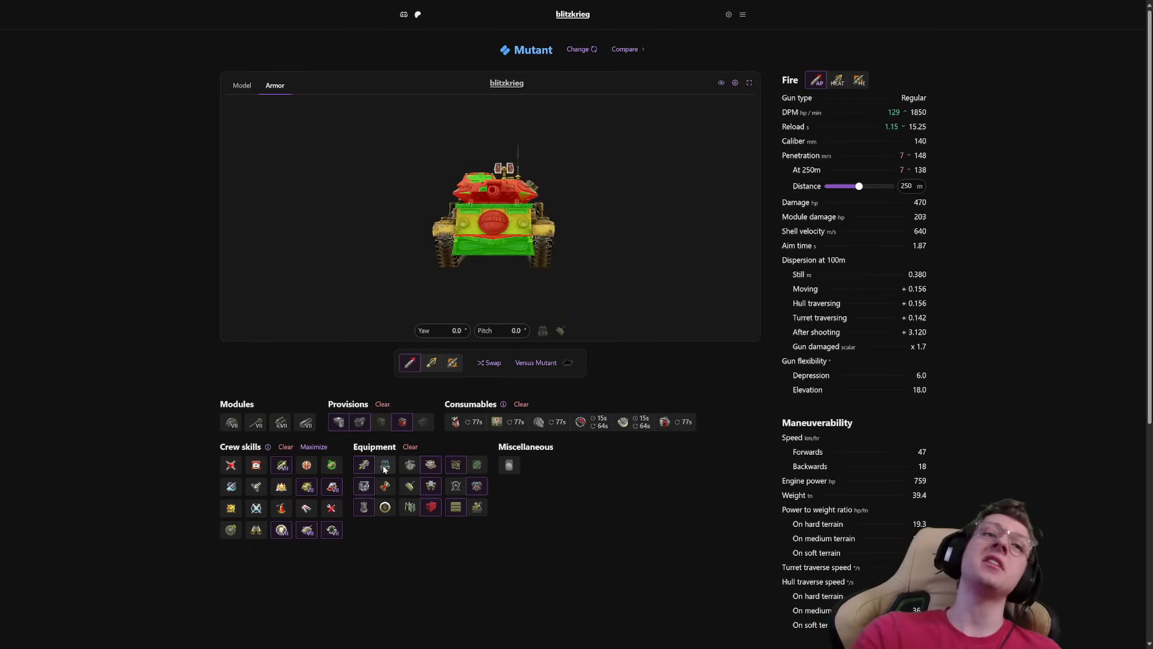
click(385, 464)
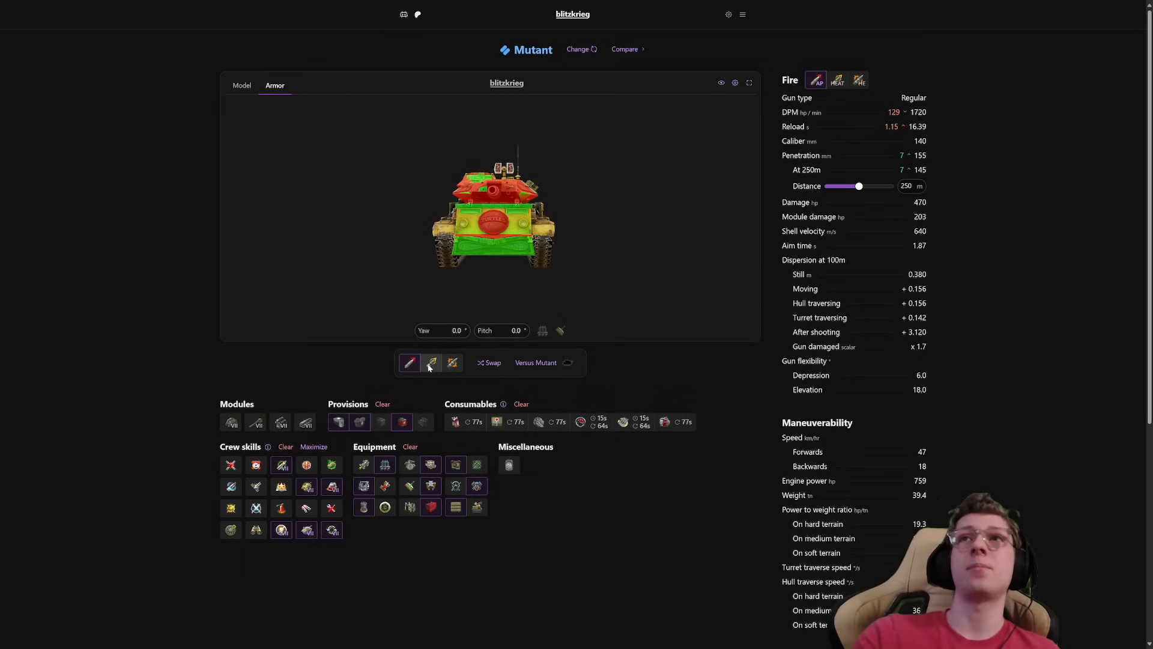
click(837, 81)
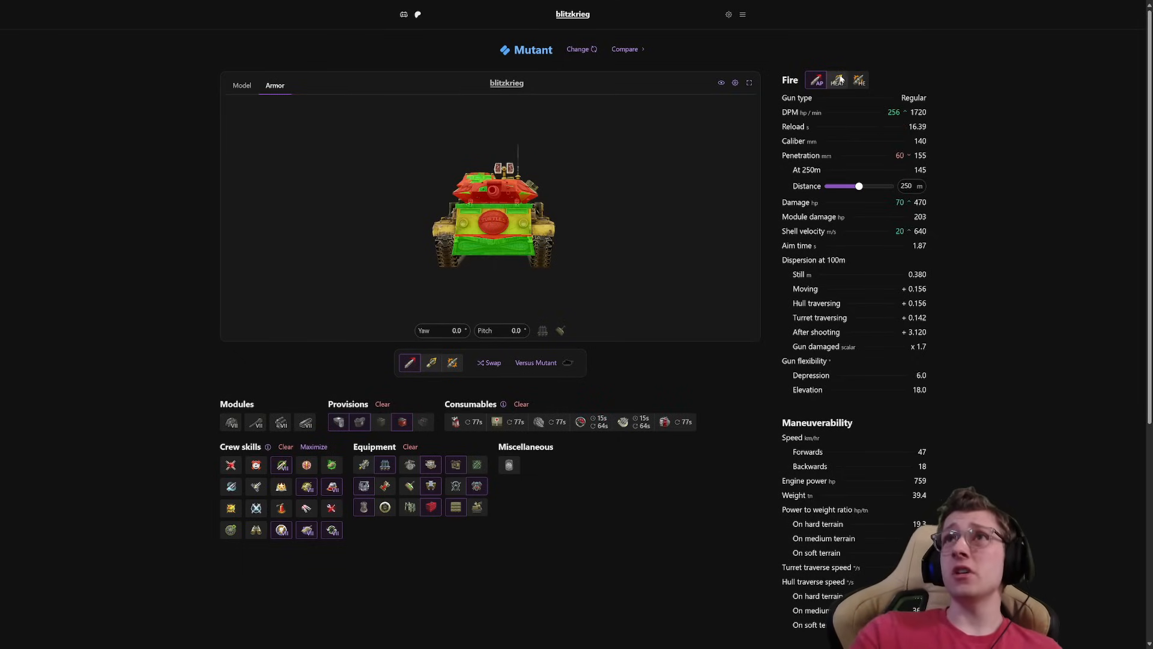
click(837, 80)
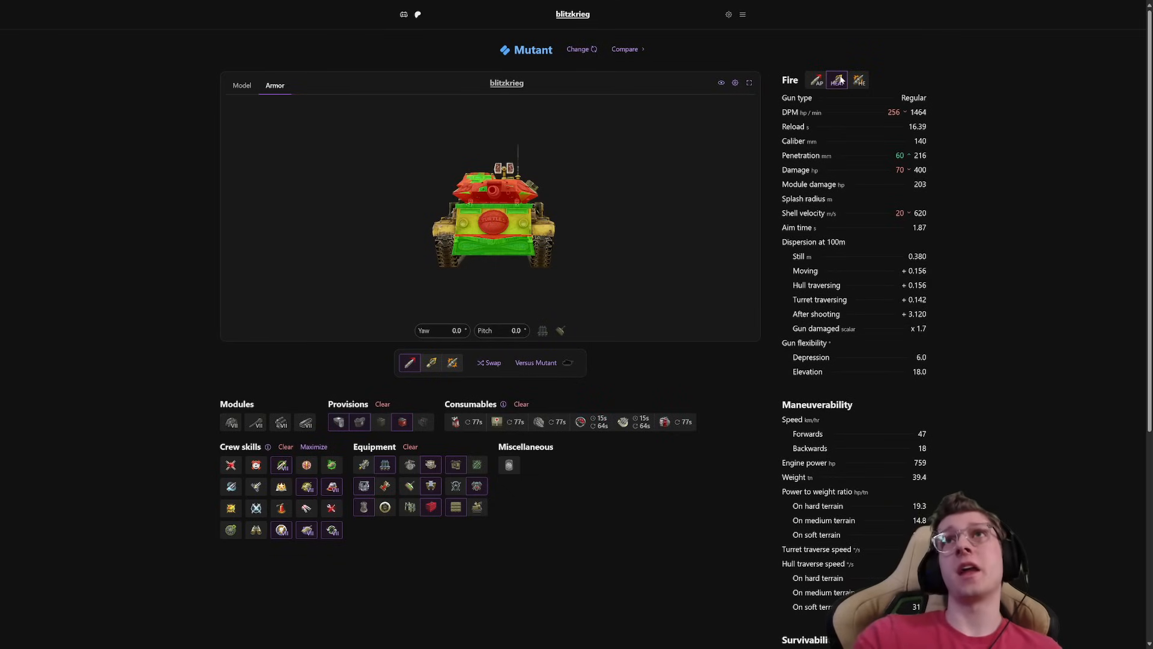
click(858, 80)
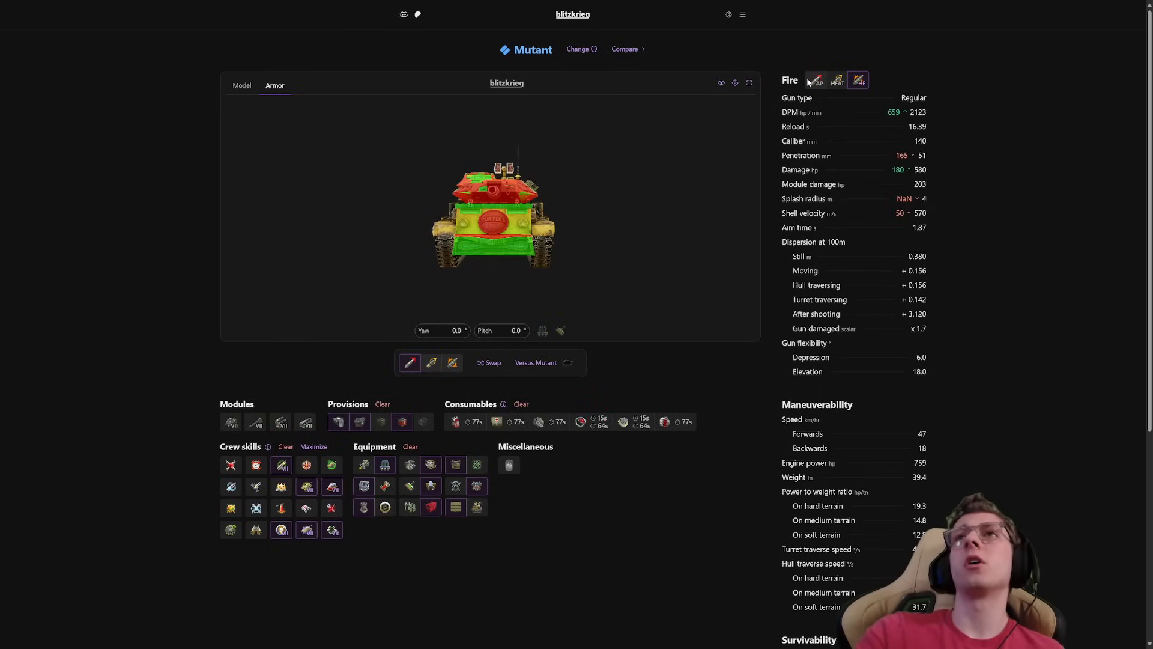
click(815, 80)
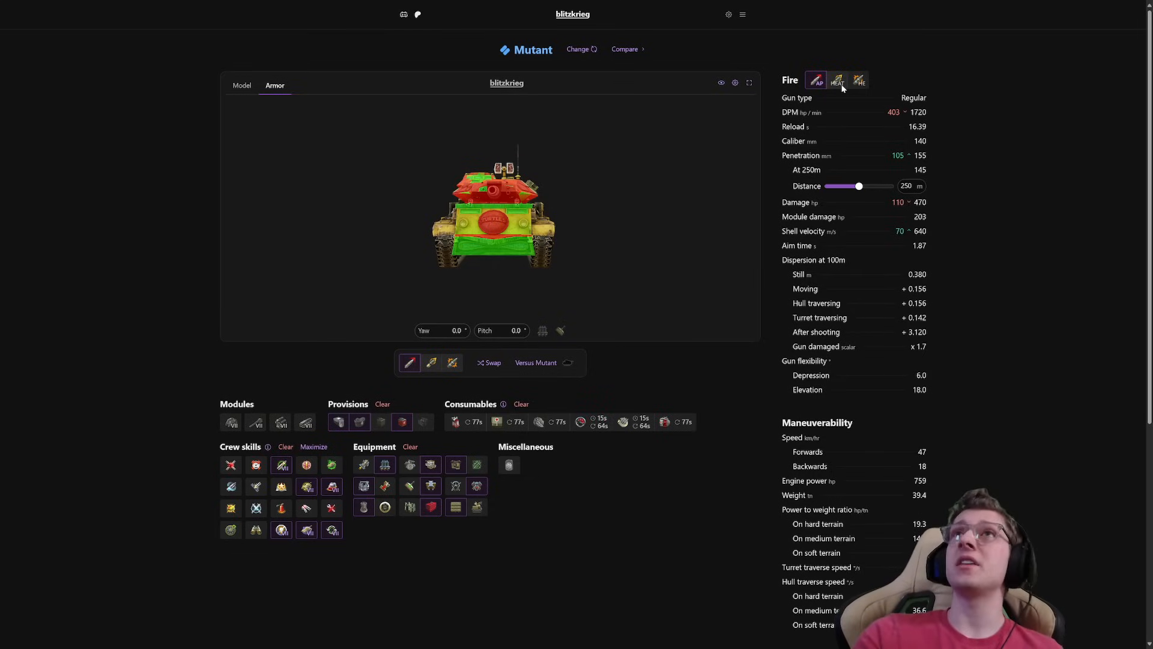
click(838, 81)
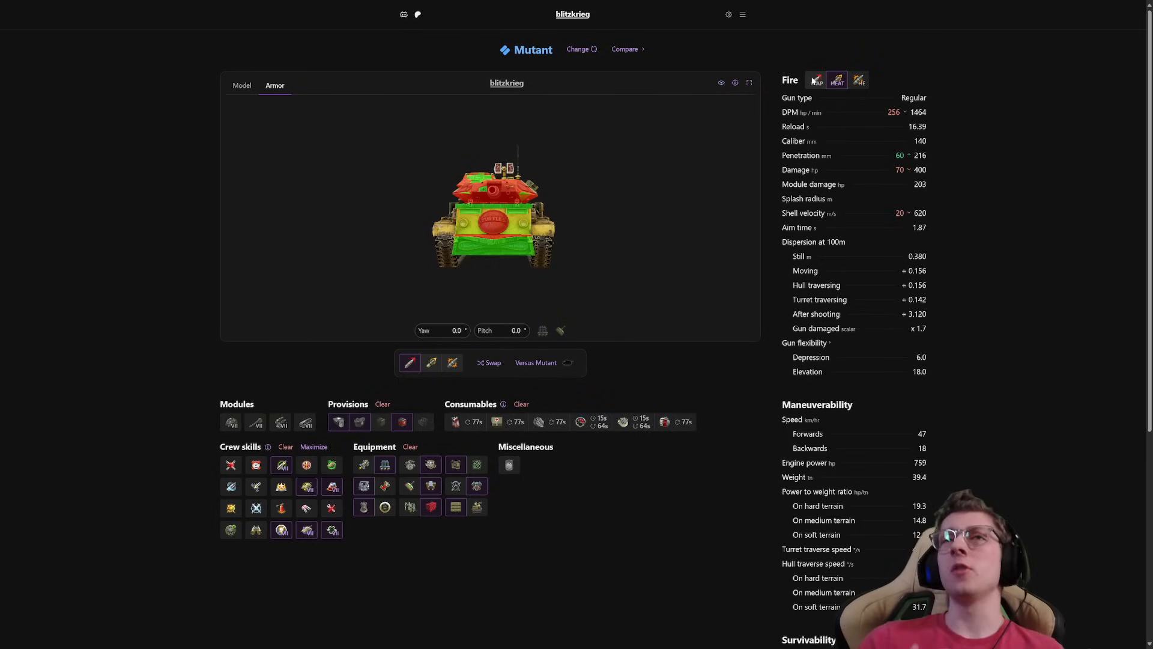
click(815, 80)
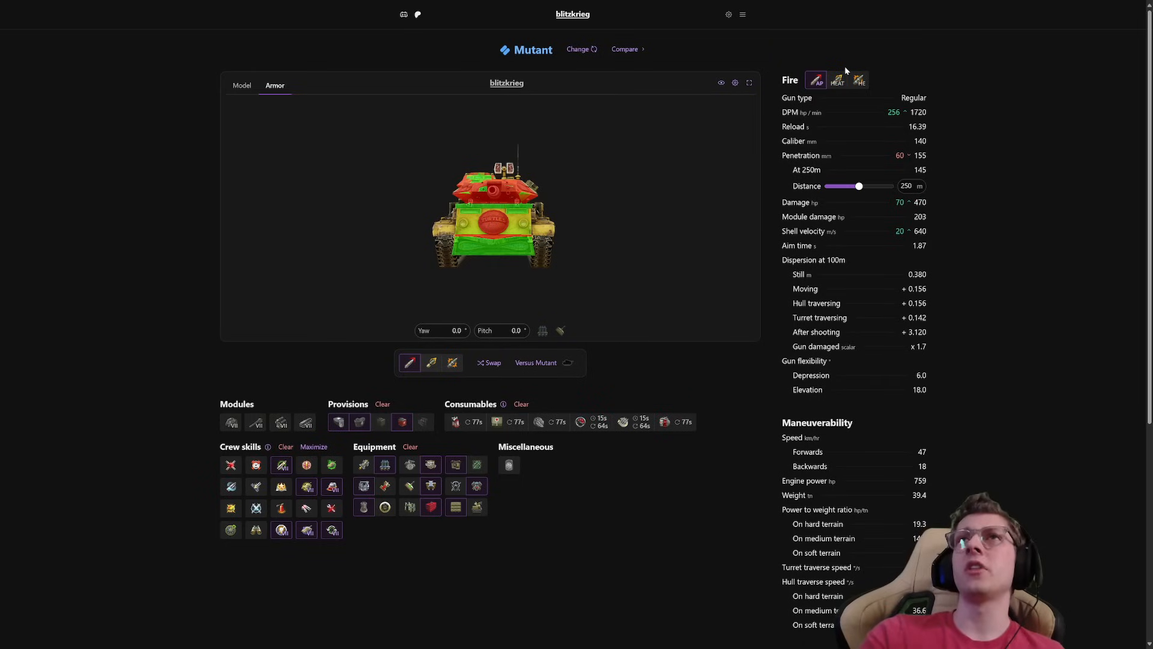
click(858, 80)
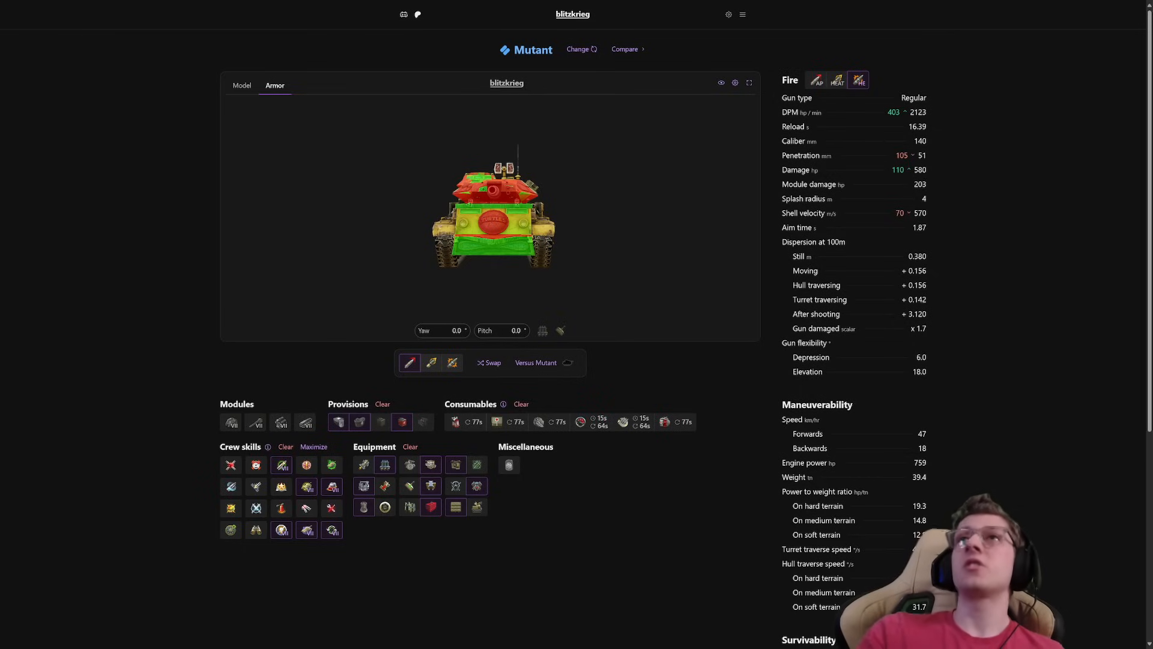
click(815, 80)
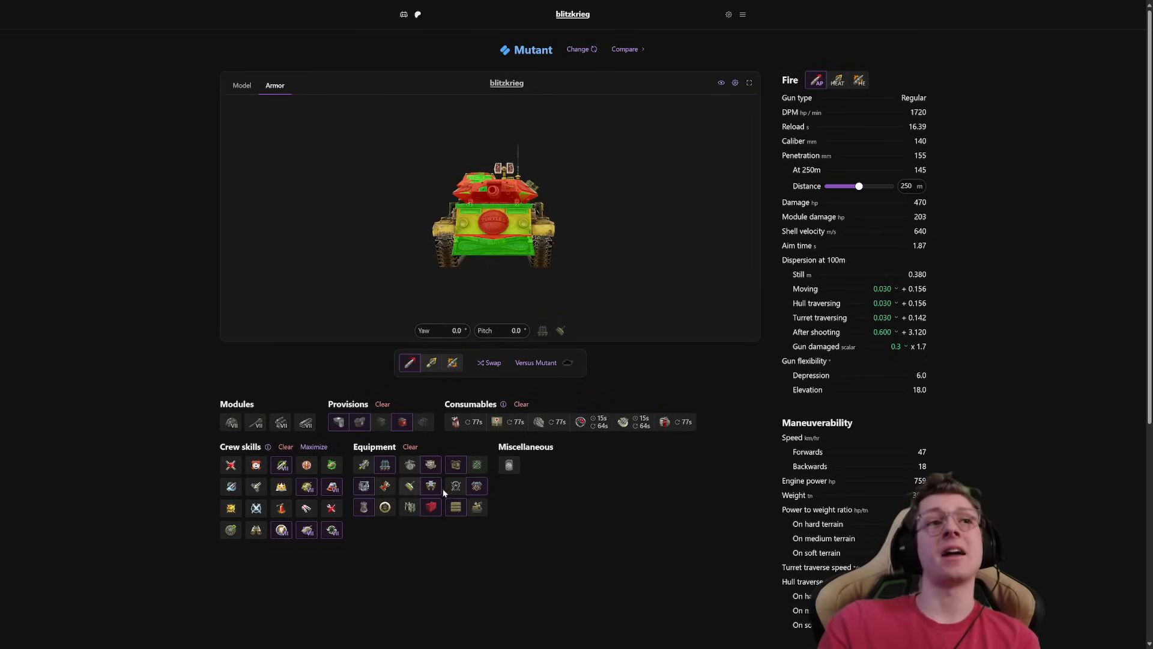
click(386, 507)
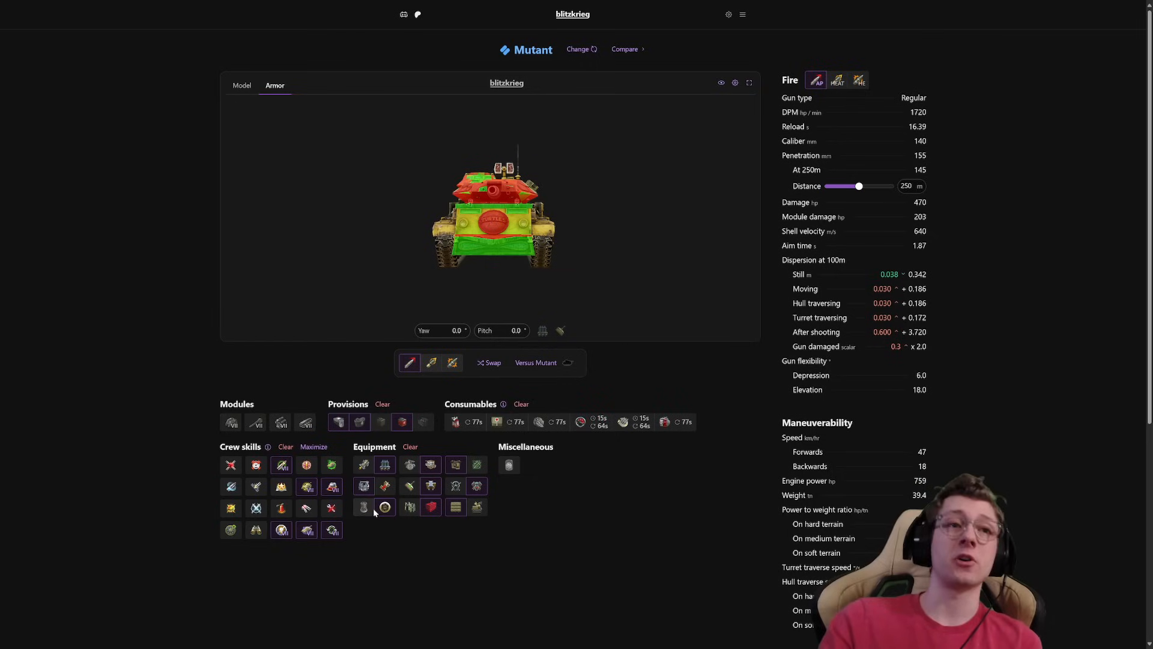
click(363, 507)
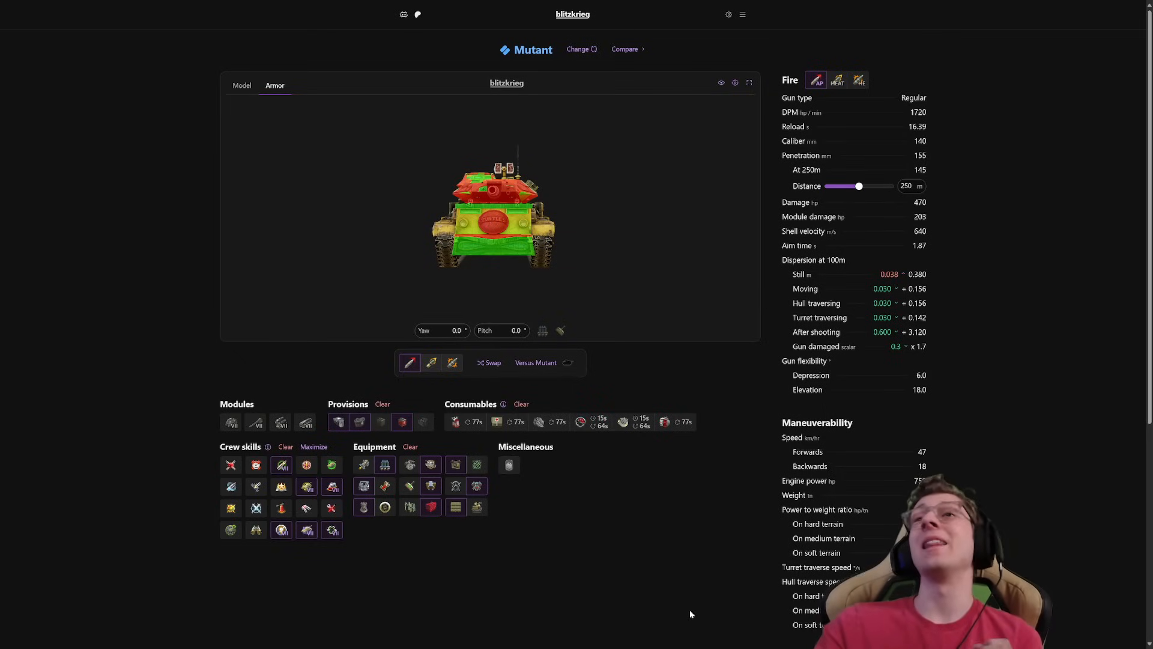
mouse_move(991, 427)
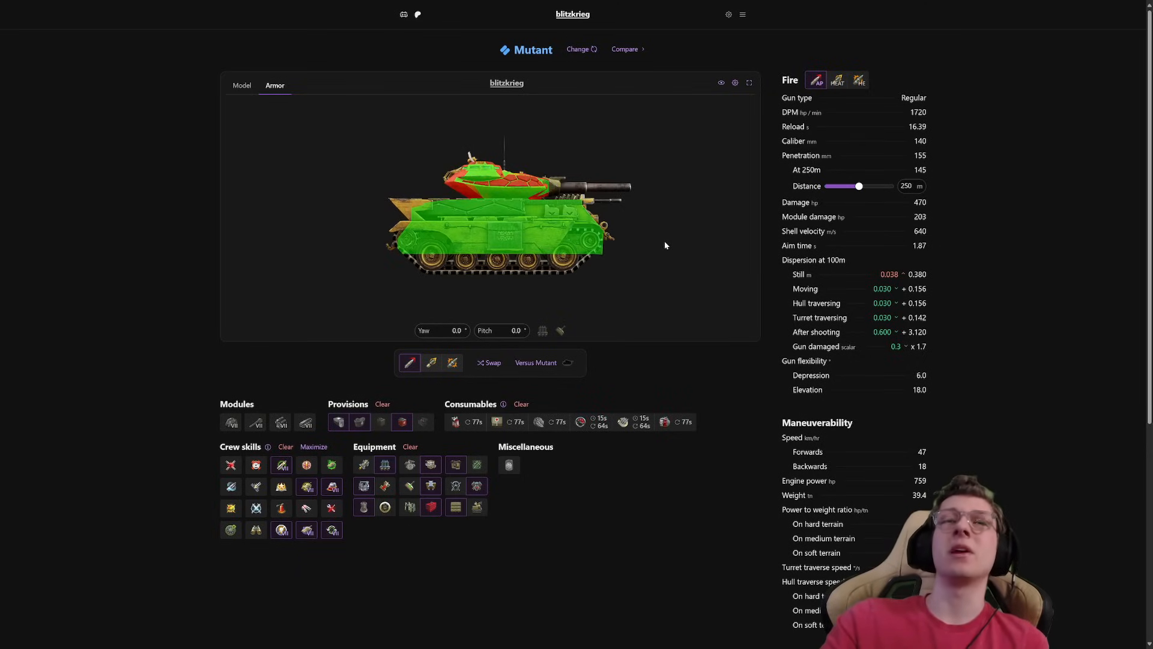
mouse_move(621, 262)
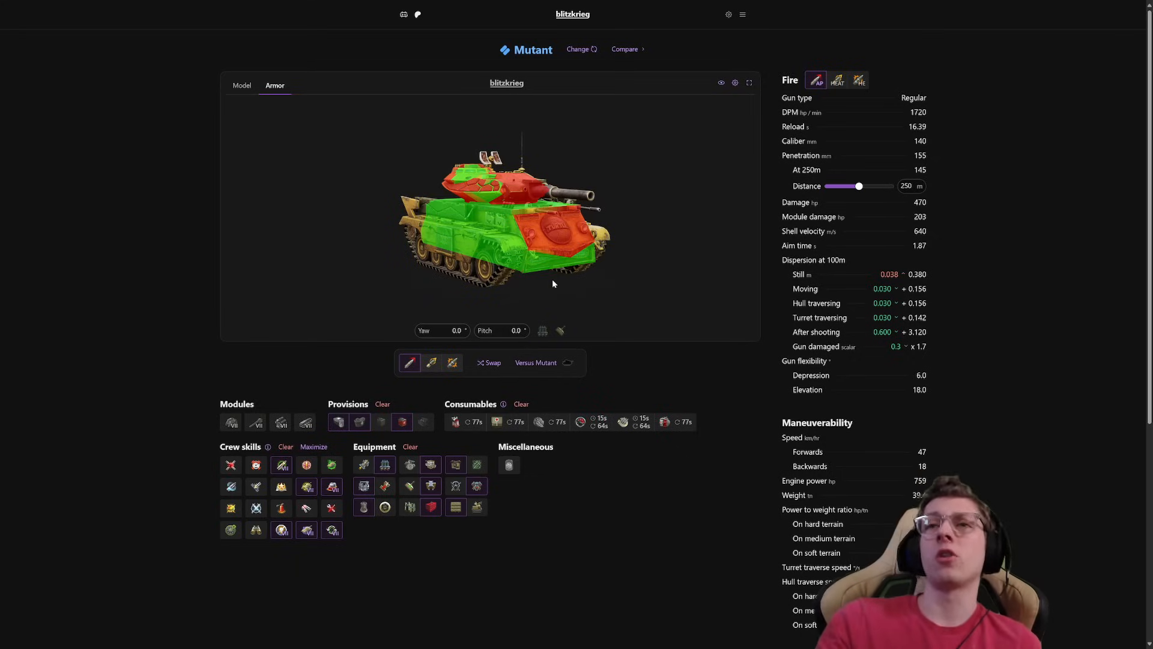
mouse_move(997, 419)
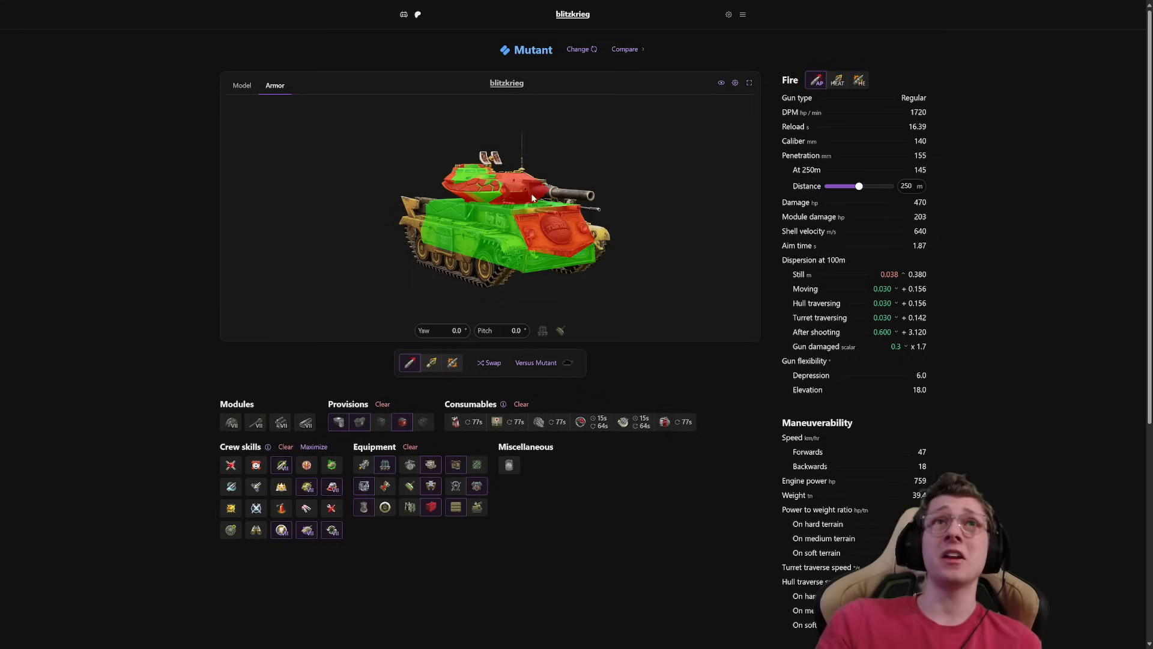
- Rotate the Mutant's armor model until its front faces the camera, then reveal the maneuverability figures
drag(507, 214, 621, 225)
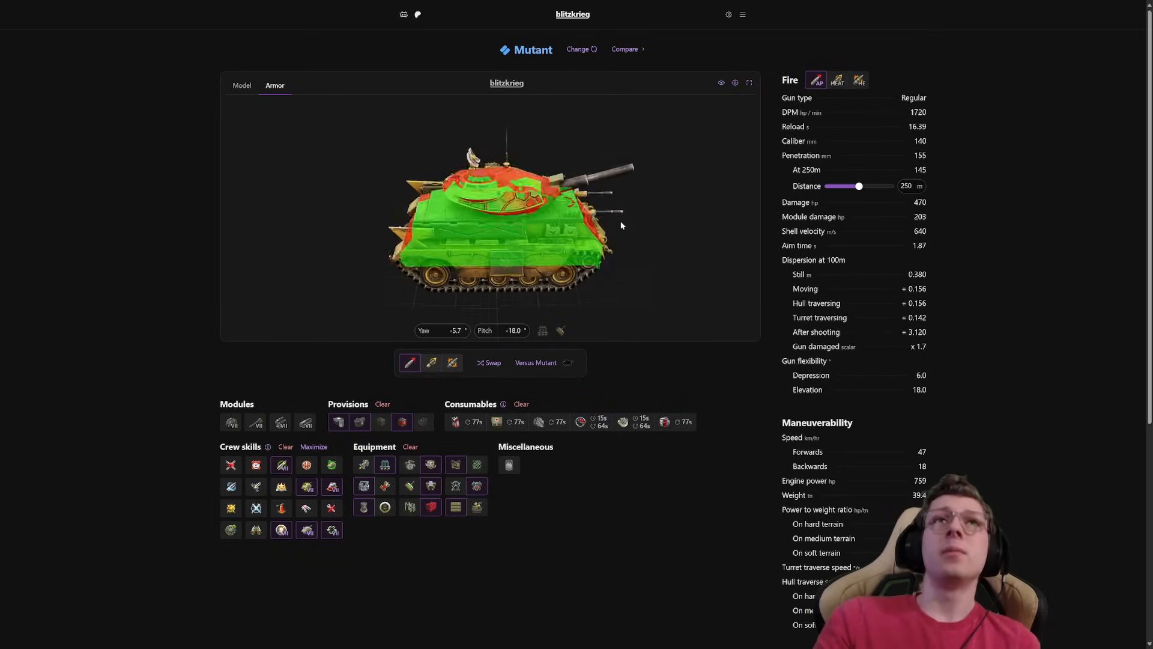
drag(621, 226, 399, 282)
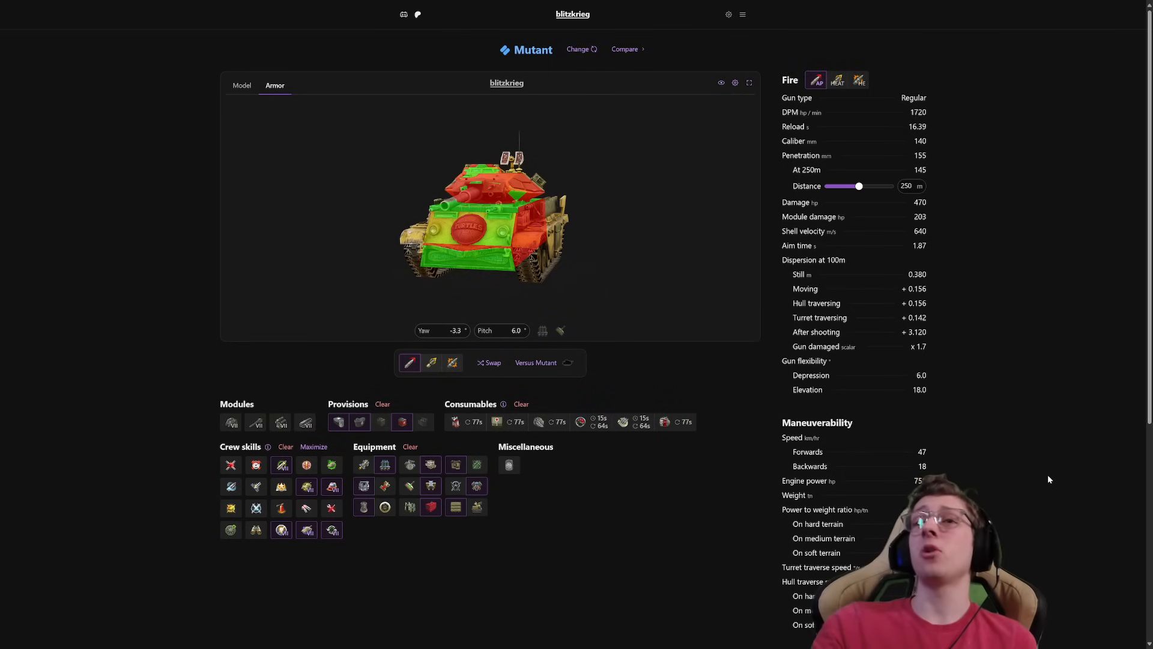
scroll(down, 3)
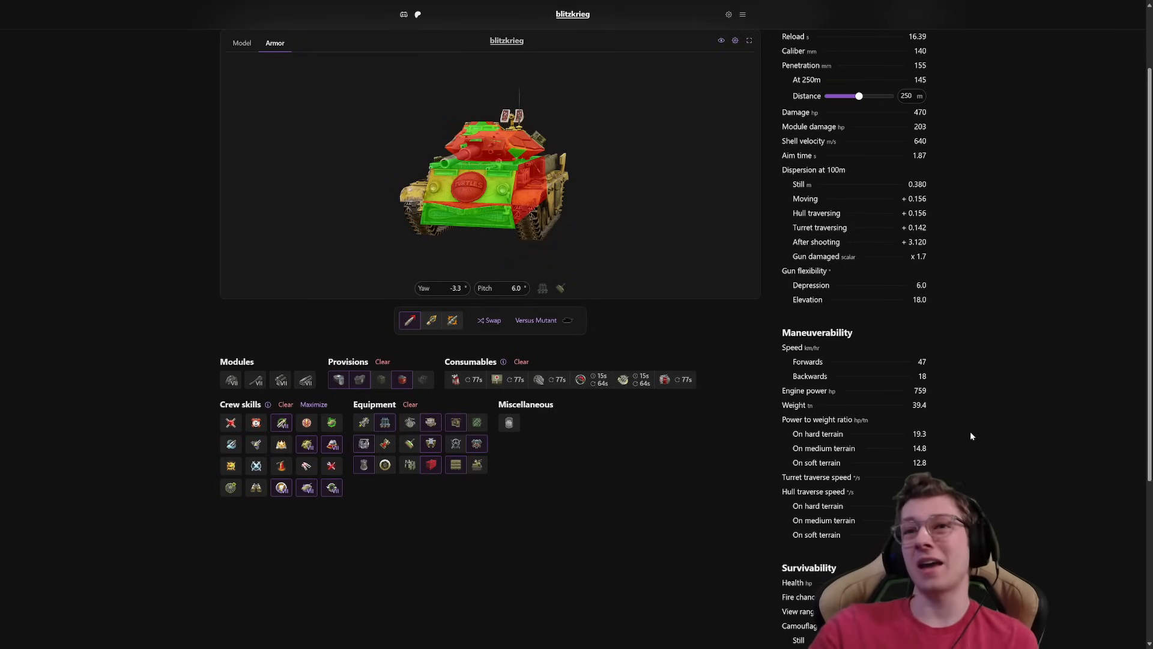
scroll(down, 3)
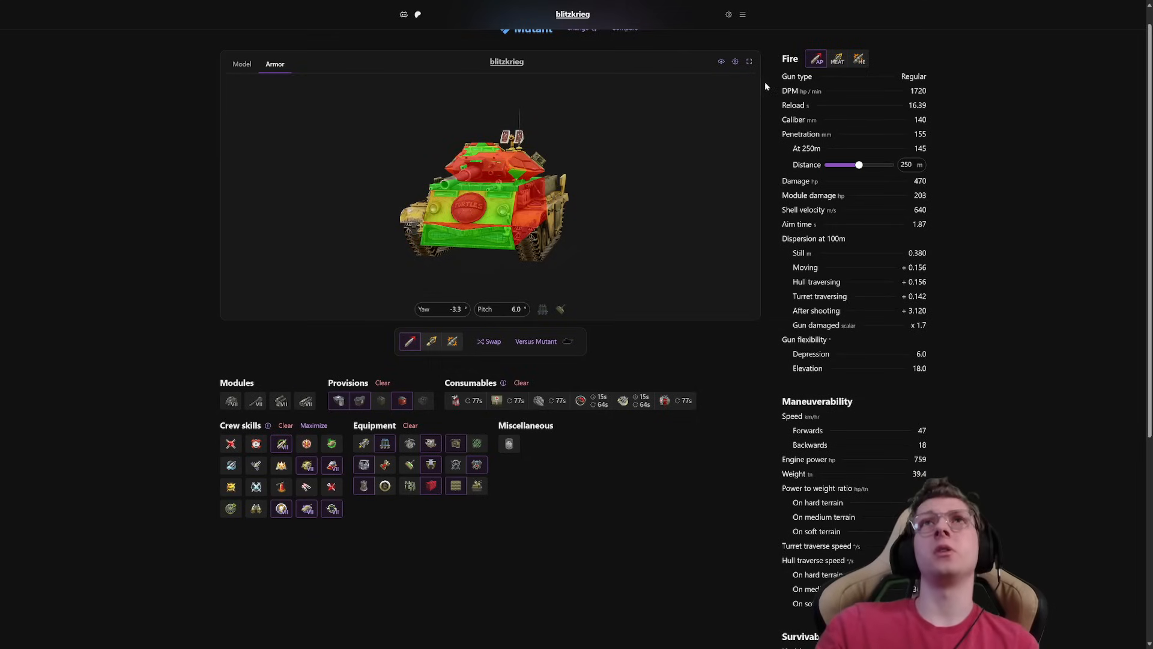
- Enlarge the Mutant's armor model to full screen with its front armor head-on
click(748, 61)
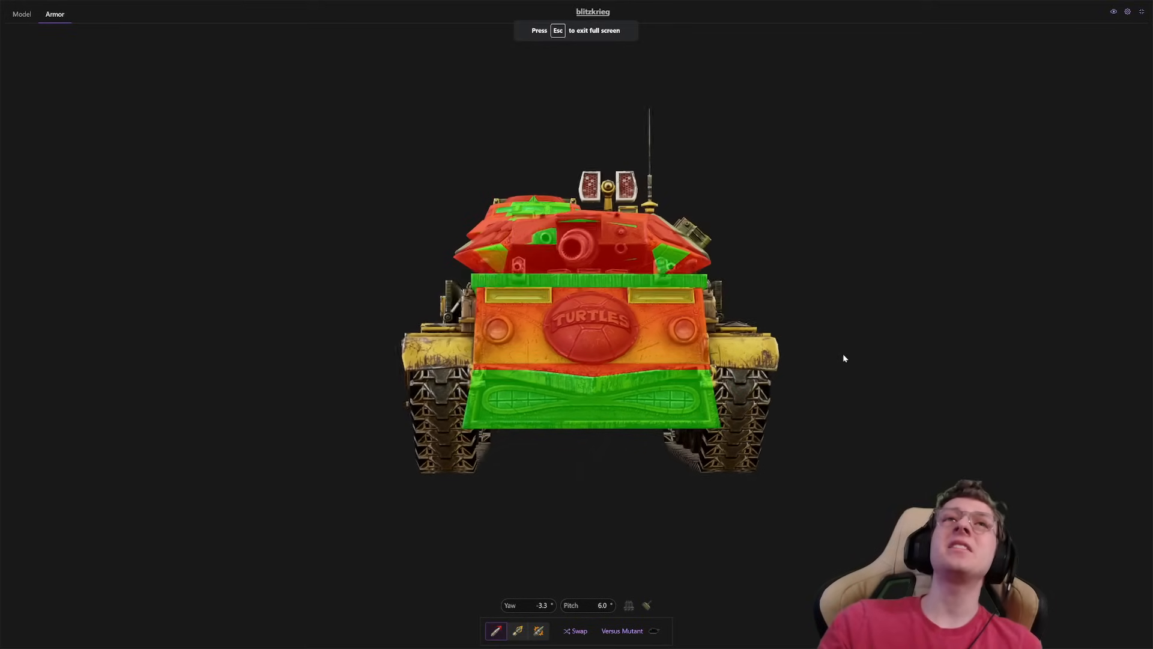
mouse_move(666, 353)
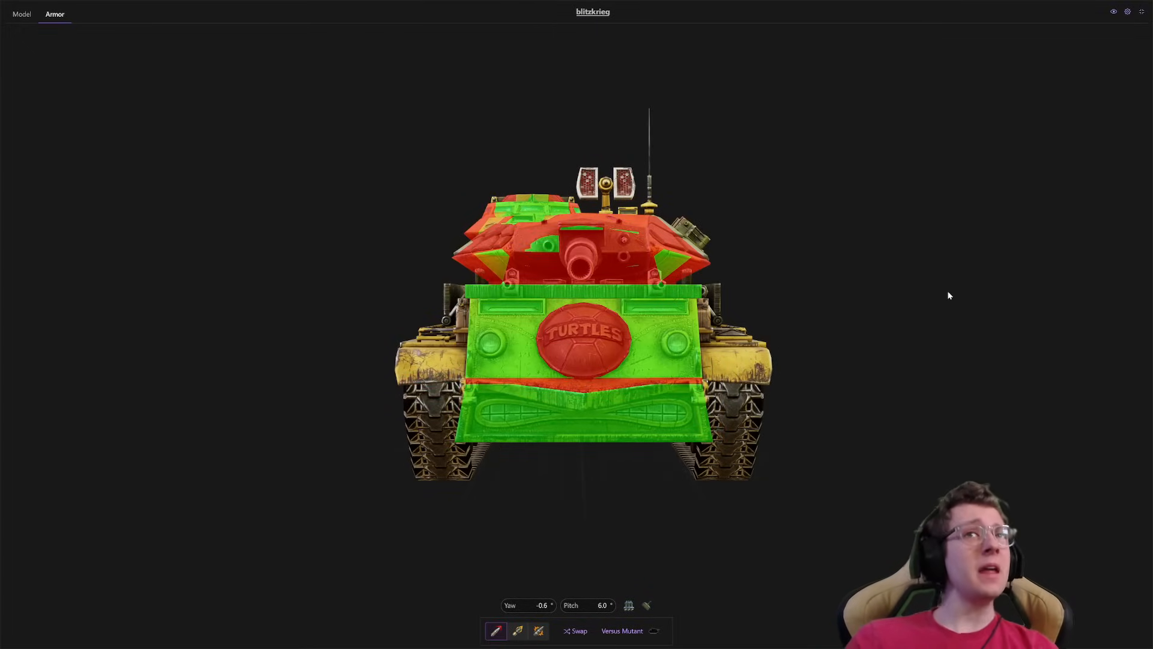
mouse_move(925, 297)
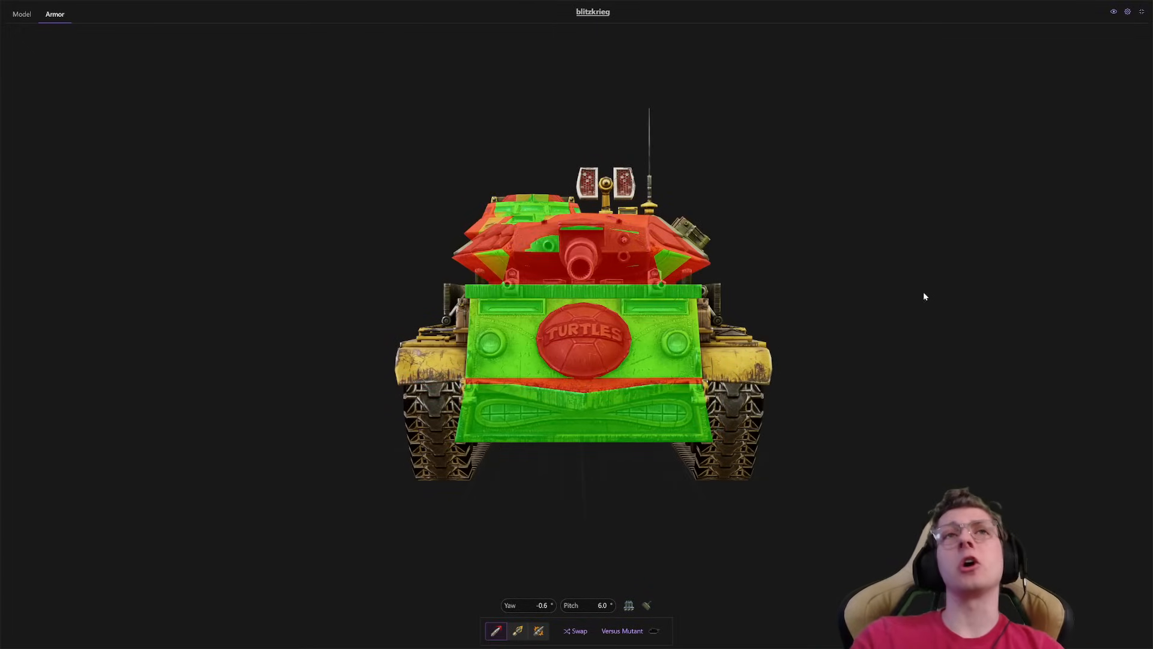
mouse_move(543, 261)
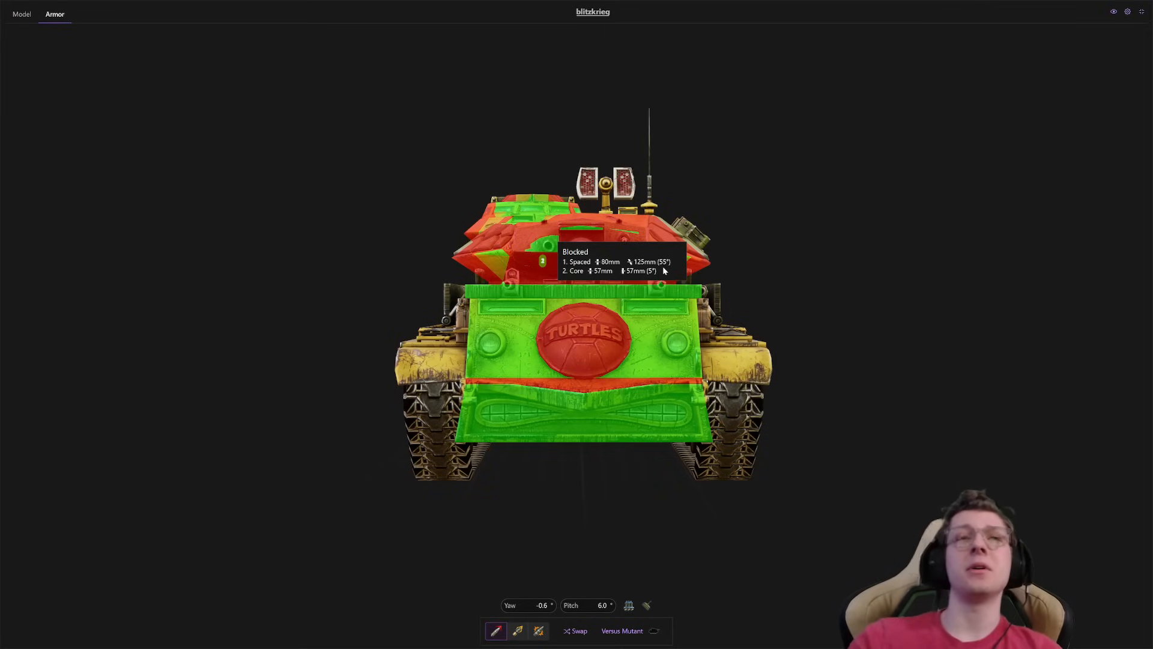
mouse_move(792, 287)
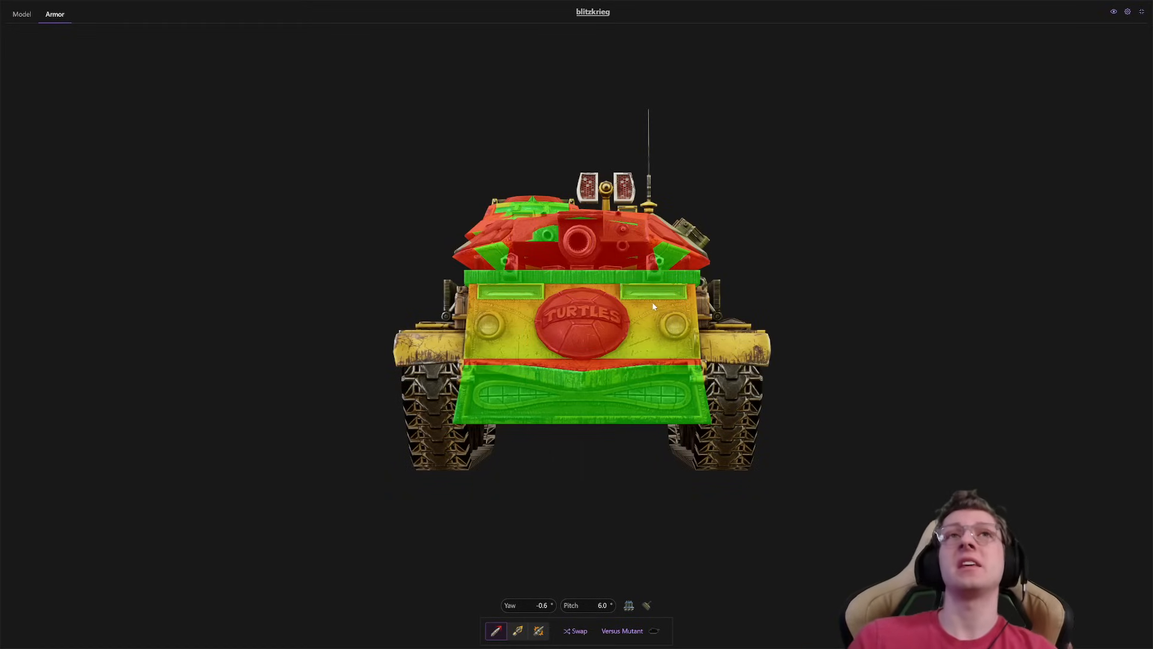
mouse_move(783, 259)
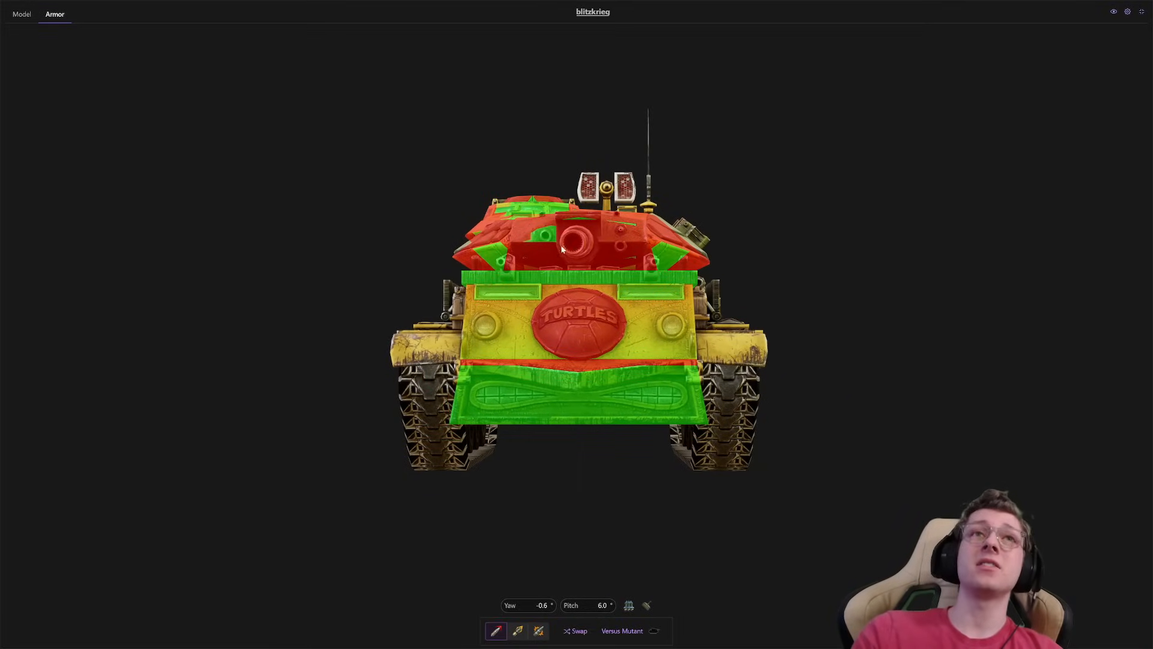
mouse_move(515, 298)
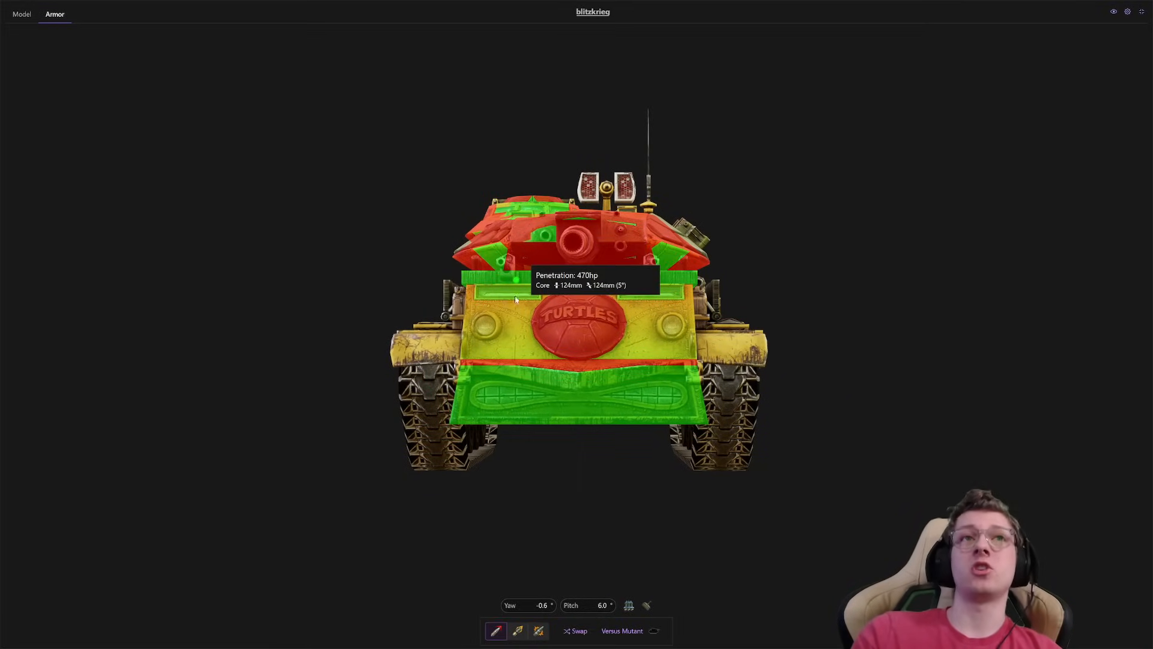
mouse_move(257, 371)
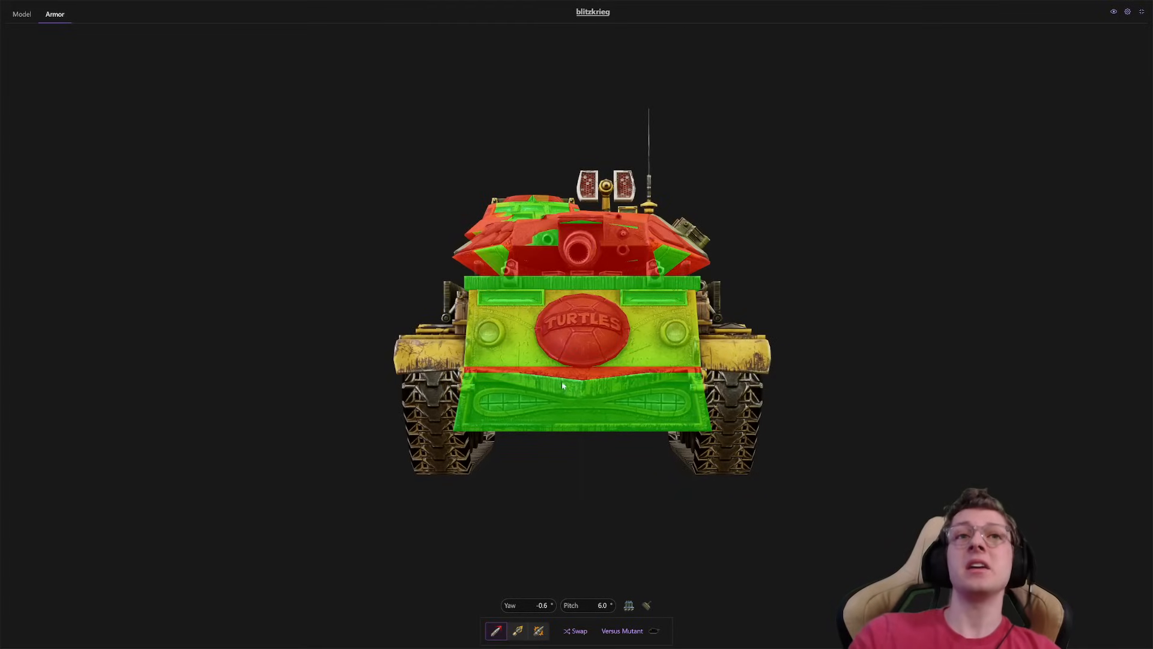
mouse_move(599, 348)
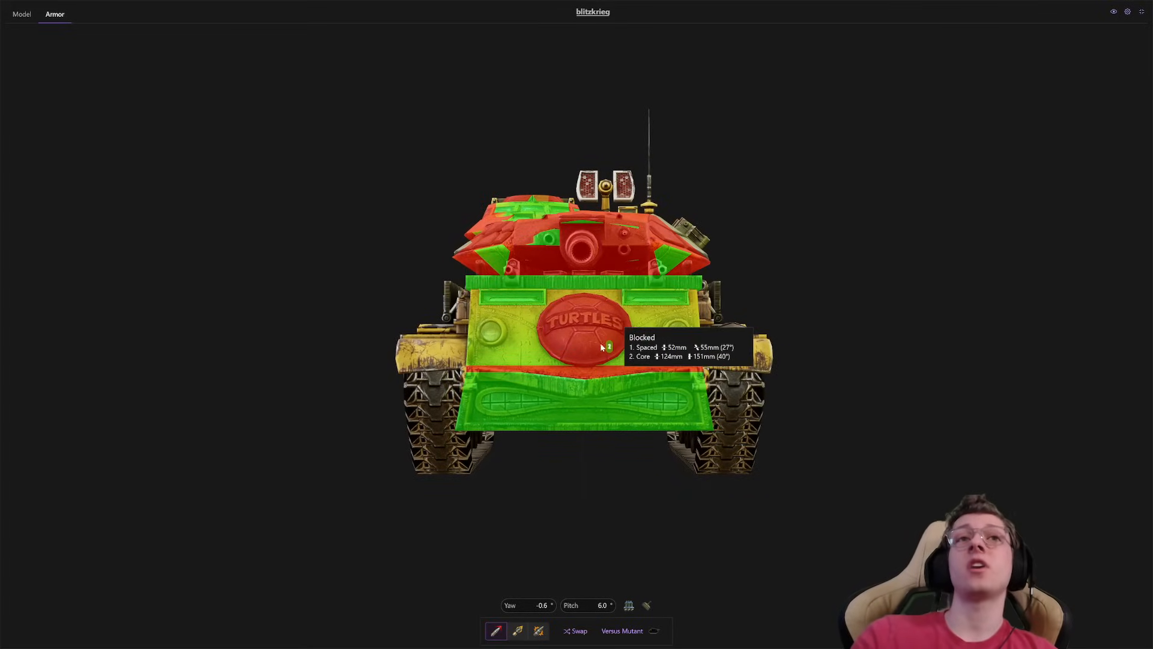
- Rotate the full-screen Mutant model to a full side-armor profile
drag(599, 346, 547, 395)
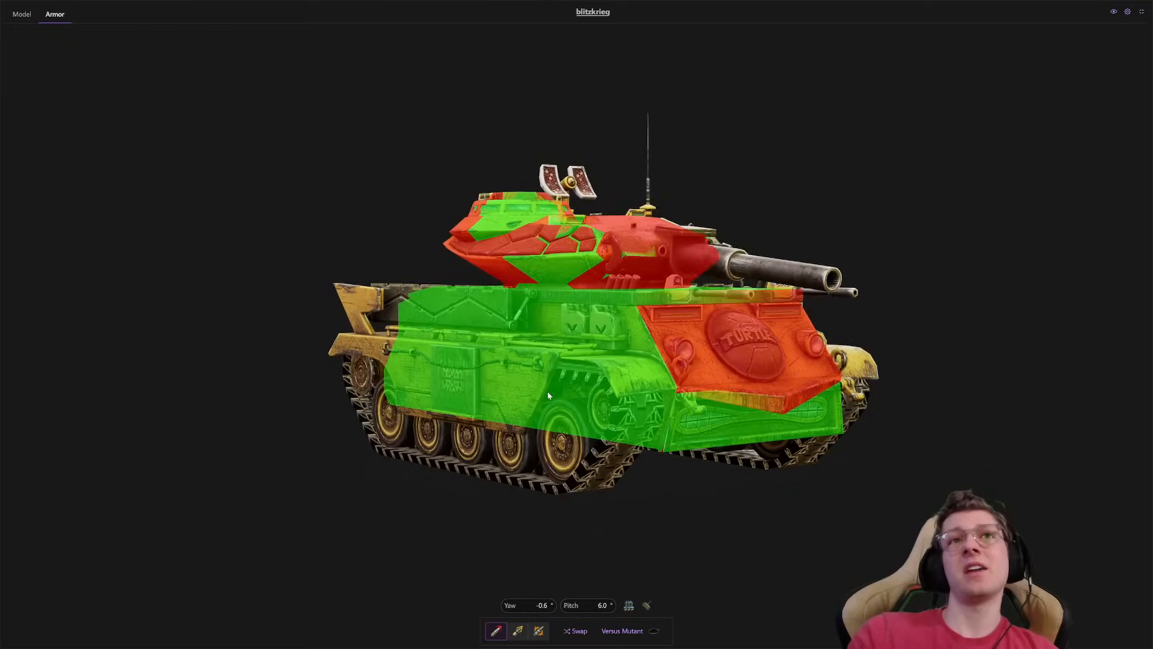
drag(548, 395, 865, 451)
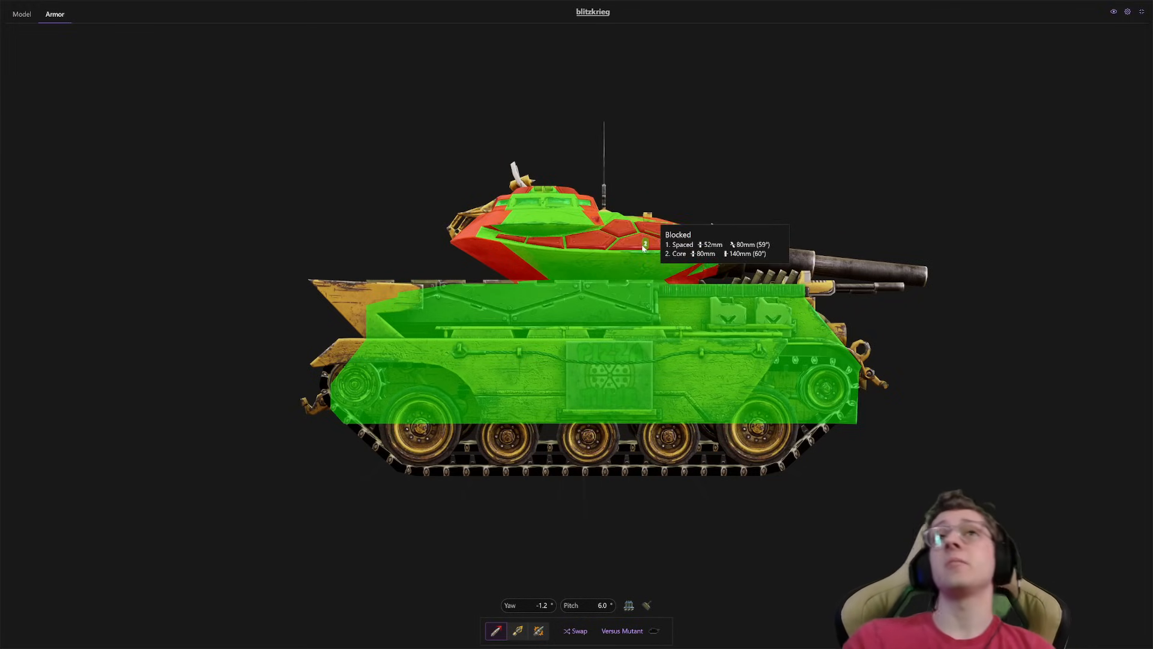
mouse_move(818, 231)
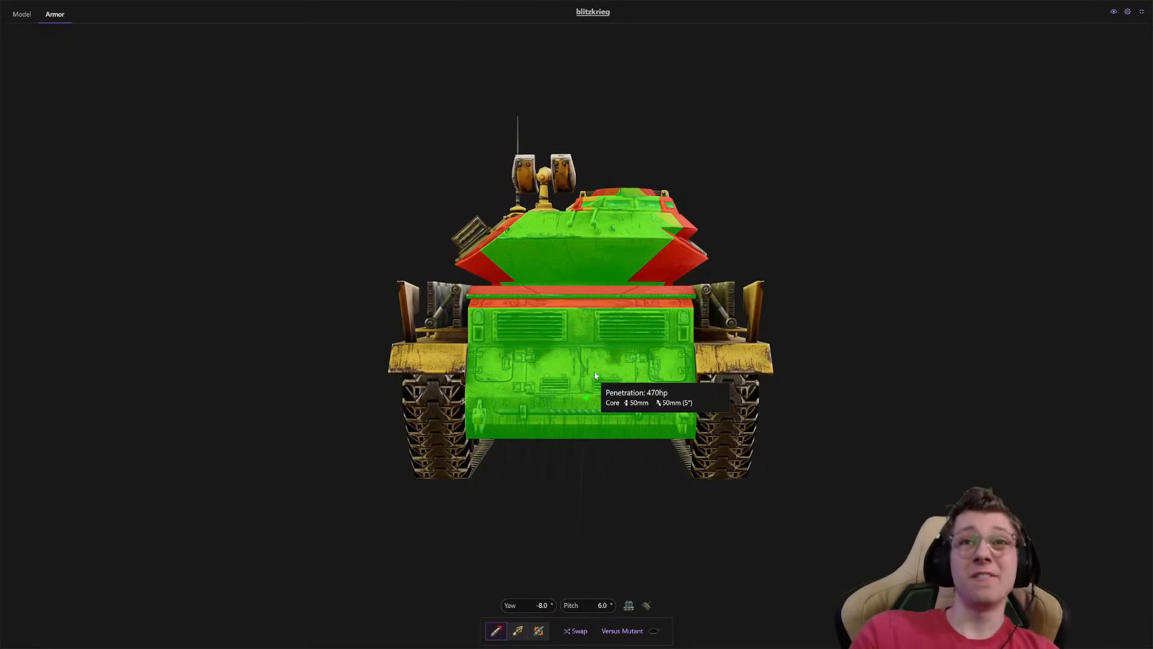
- Swing the Mutant around to a straight view of its 50 mm rear hull armor
drag(596, 374, 834, 445)
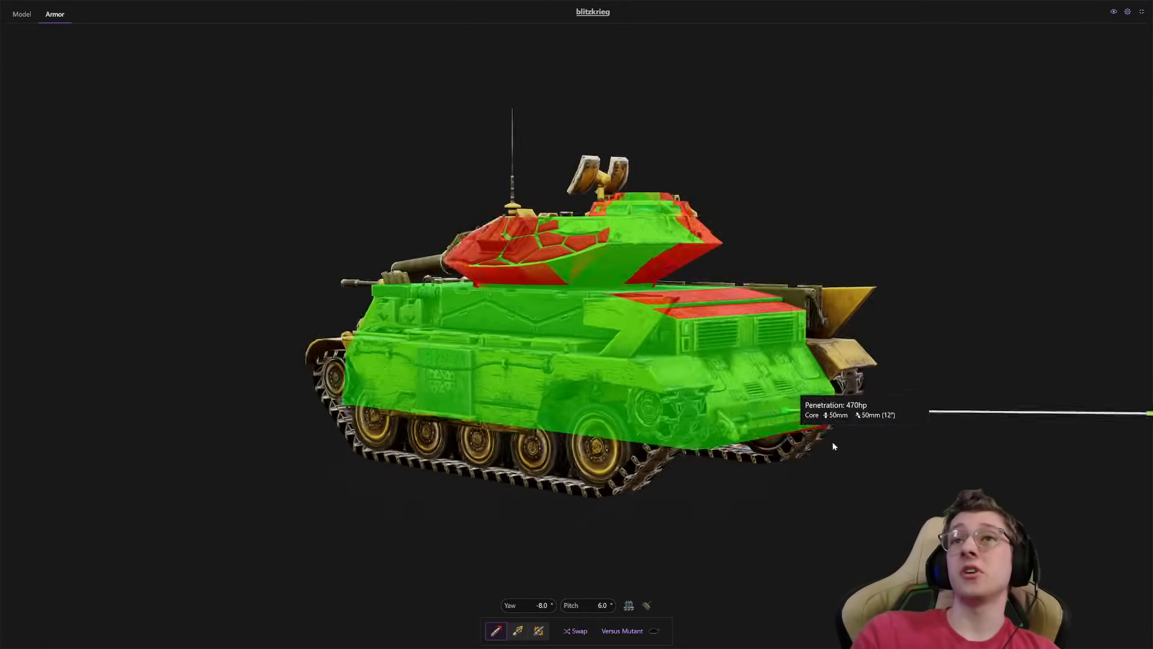
drag(834, 446, 529, 377)
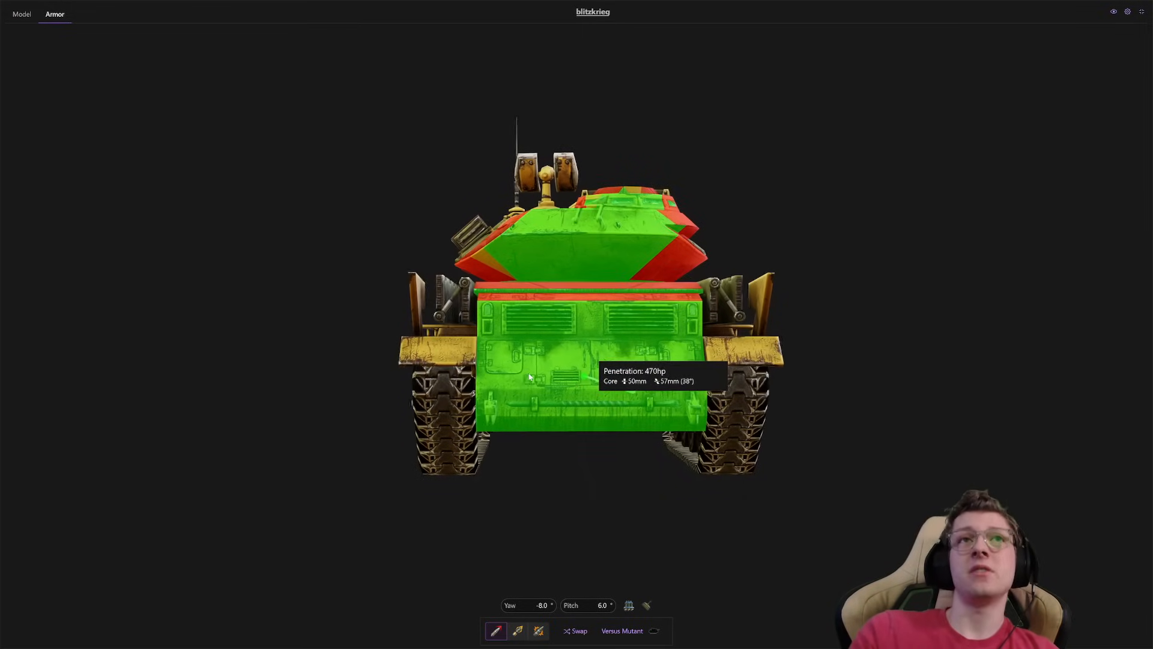